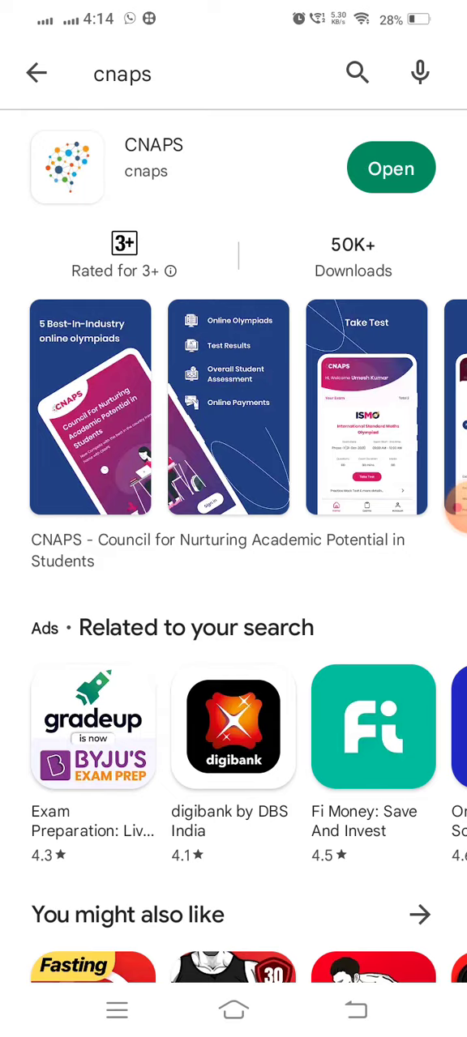
Launch the installed CNAPS app from its Play Store listing to reach the welcome screen.
{"action": "left_click", "coordinate": [390, 169]}
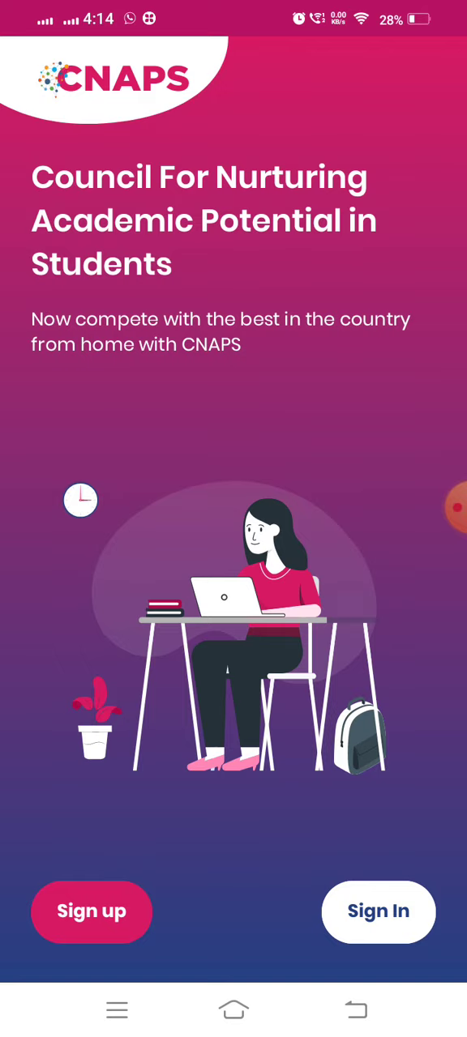
Sign in with the student's User Id and Password to reach the dashboard listing the ISMO exam on 13 Nov, 2022.
{"action": "left_click", "coordinate": [379, 911]}
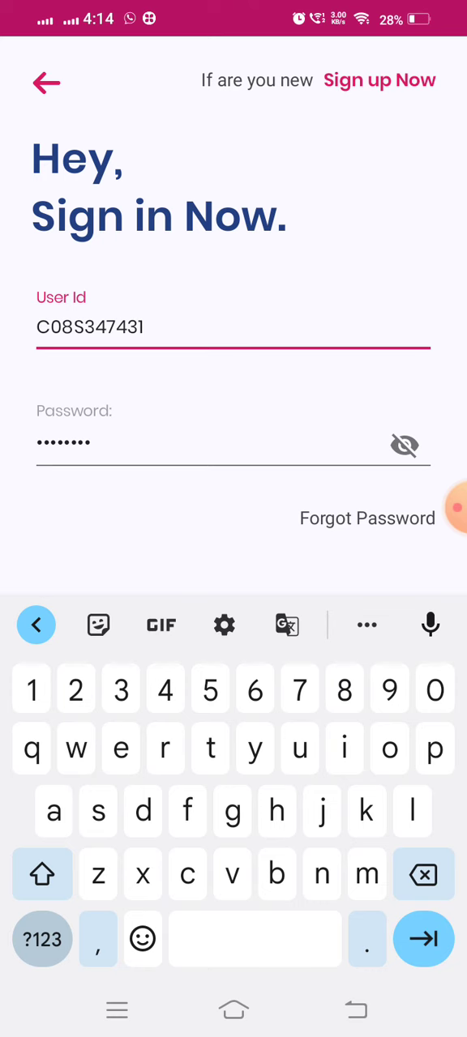
{"action": "left_click", "coordinate": [422, 938]}
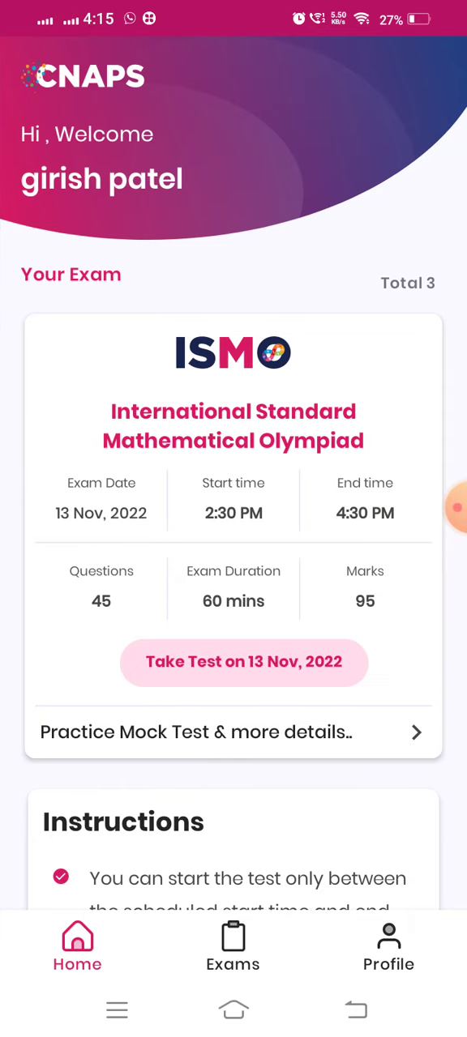